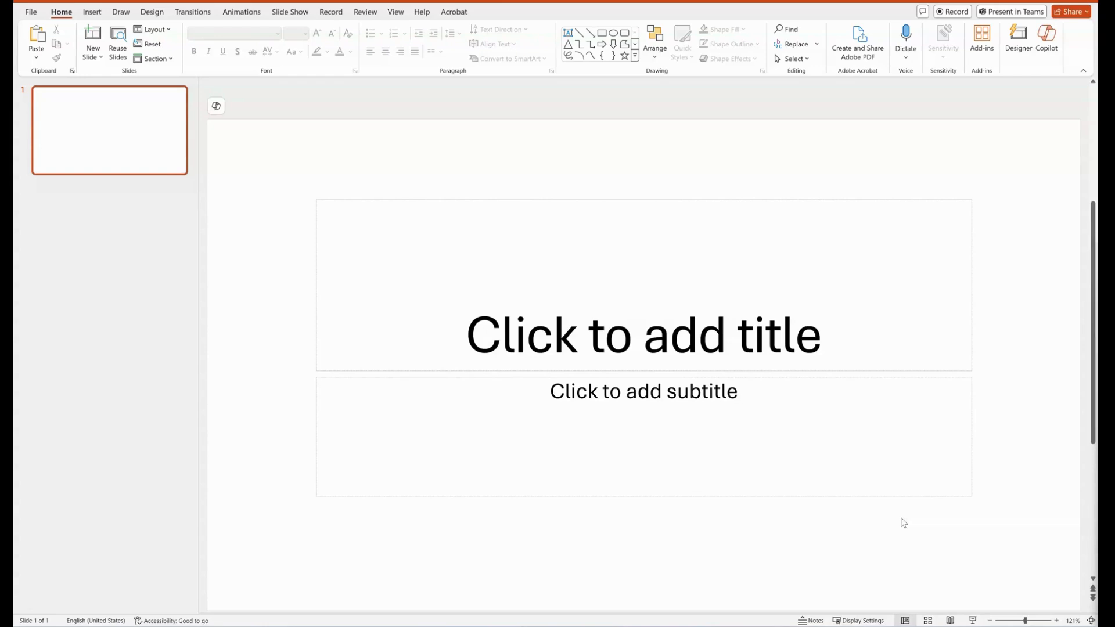
{"action": "mouse_move", "coordinate": [885, 490]}
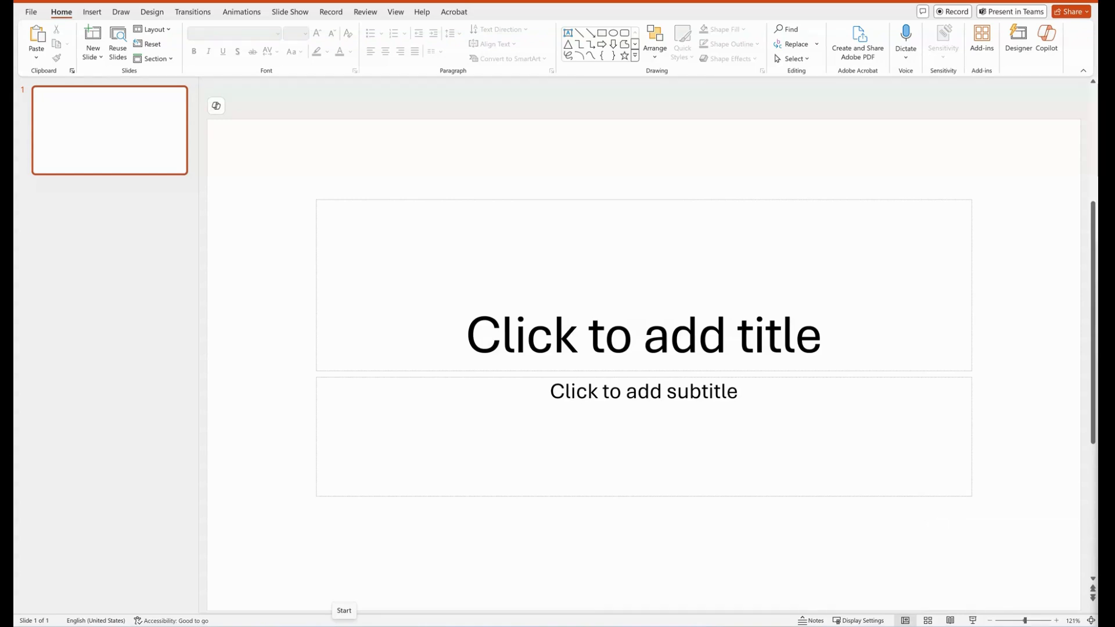
{"action": "mouse_move", "coordinate": [45, 511]}
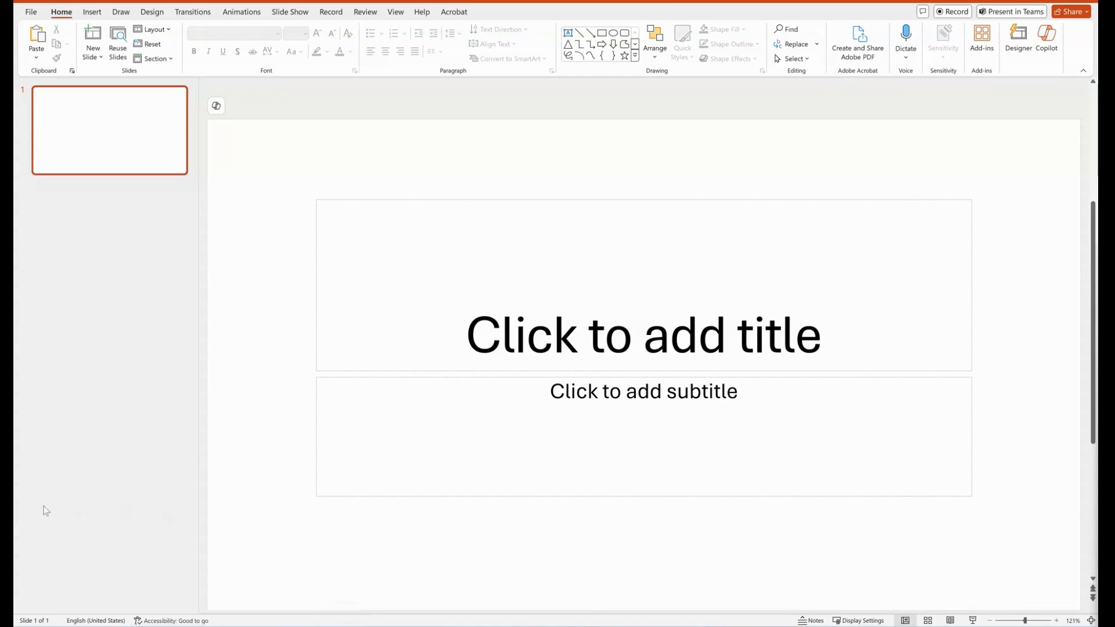
{"action": "mouse_move", "coordinate": [29, 519]}
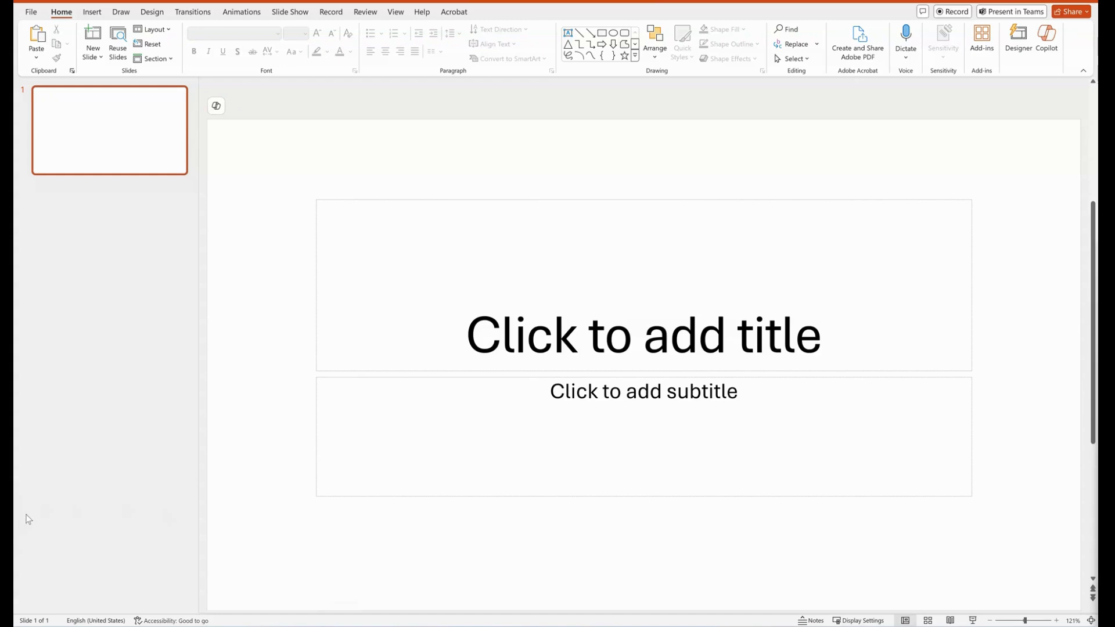
{"action": "mouse_move", "coordinate": [41, 510]}
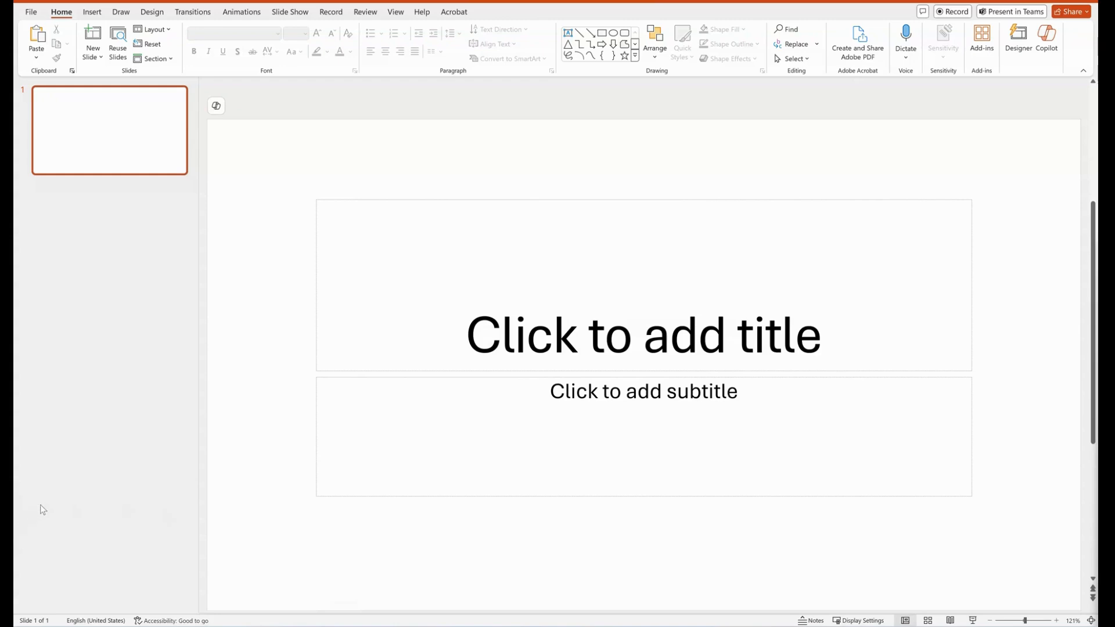
{"action": "mouse_move", "coordinate": [35, 528]}
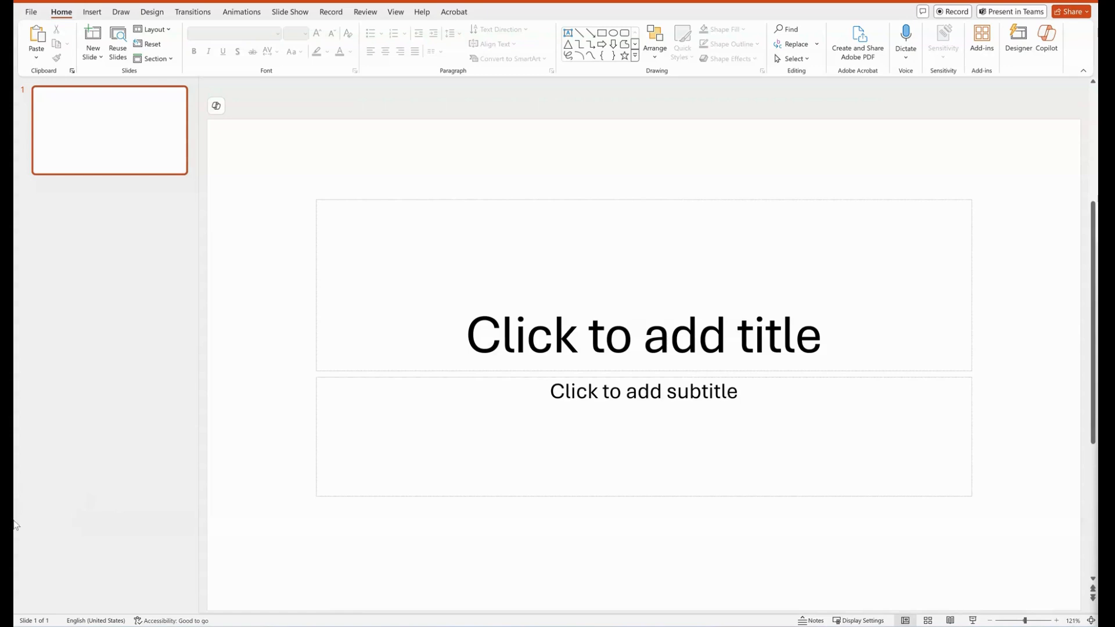
{"action": "mouse_move", "coordinate": [364, 297]}
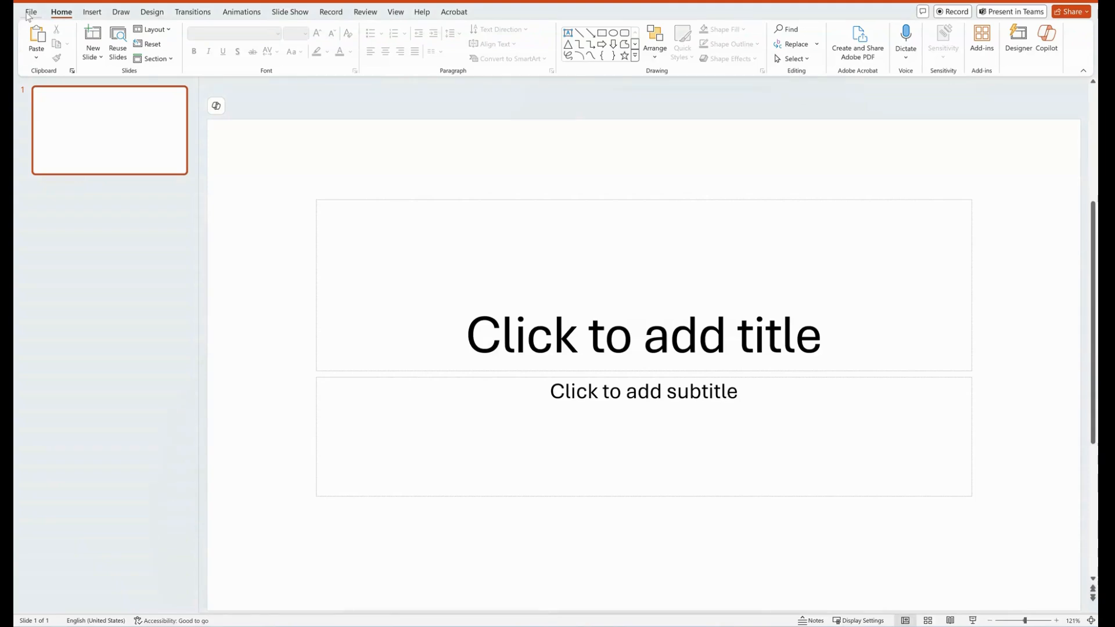
Step: Reach the backstage Share page and choose Share with People for the presentation
{"action": "left_click", "coordinate": [31, 11]}
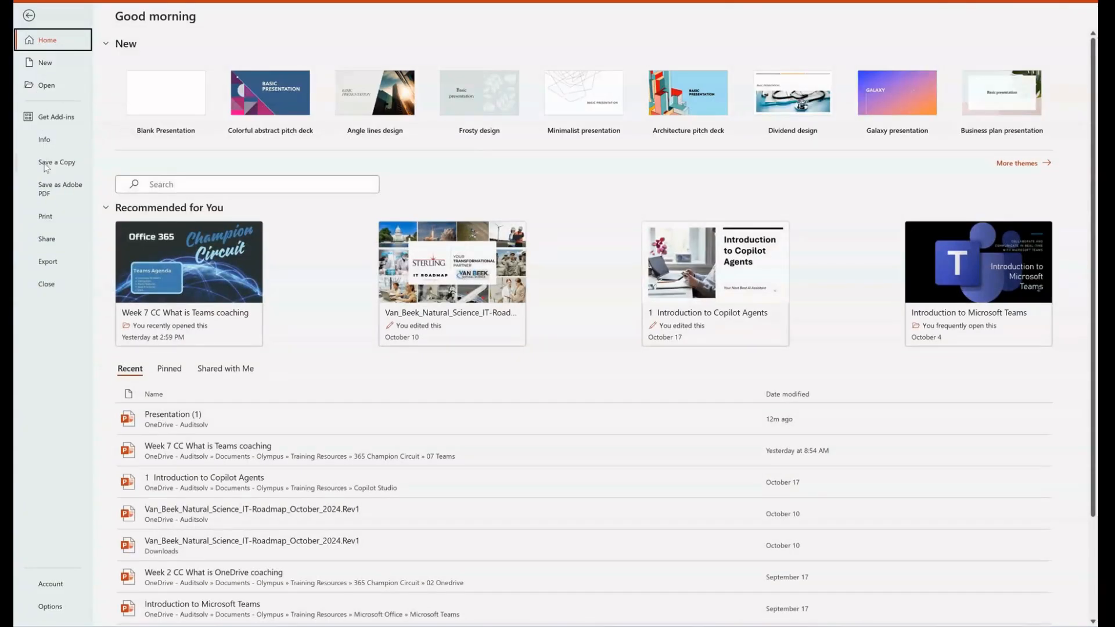
{"action": "left_click", "coordinate": [47, 238]}
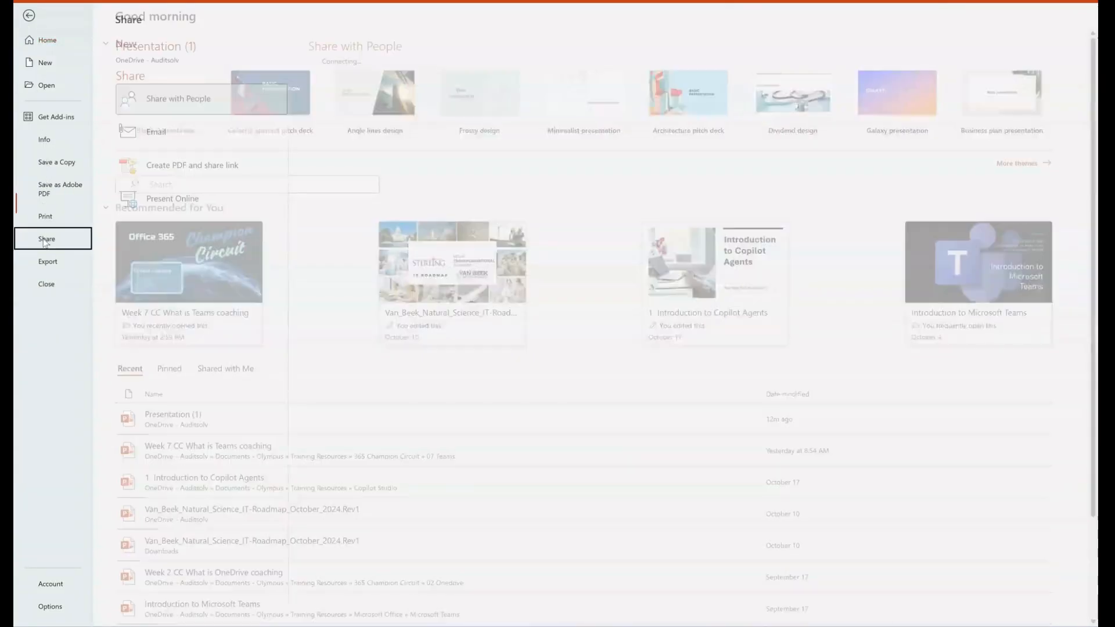
{"action": "left_click", "coordinate": [47, 238]}
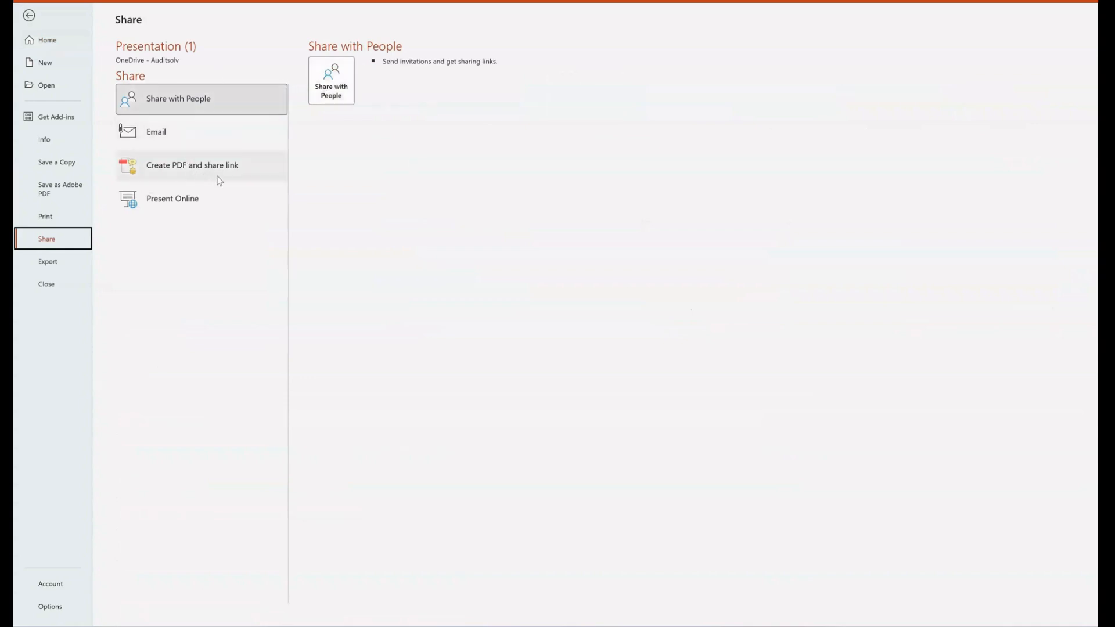
{"action": "mouse_move", "coordinate": [230, 197]}
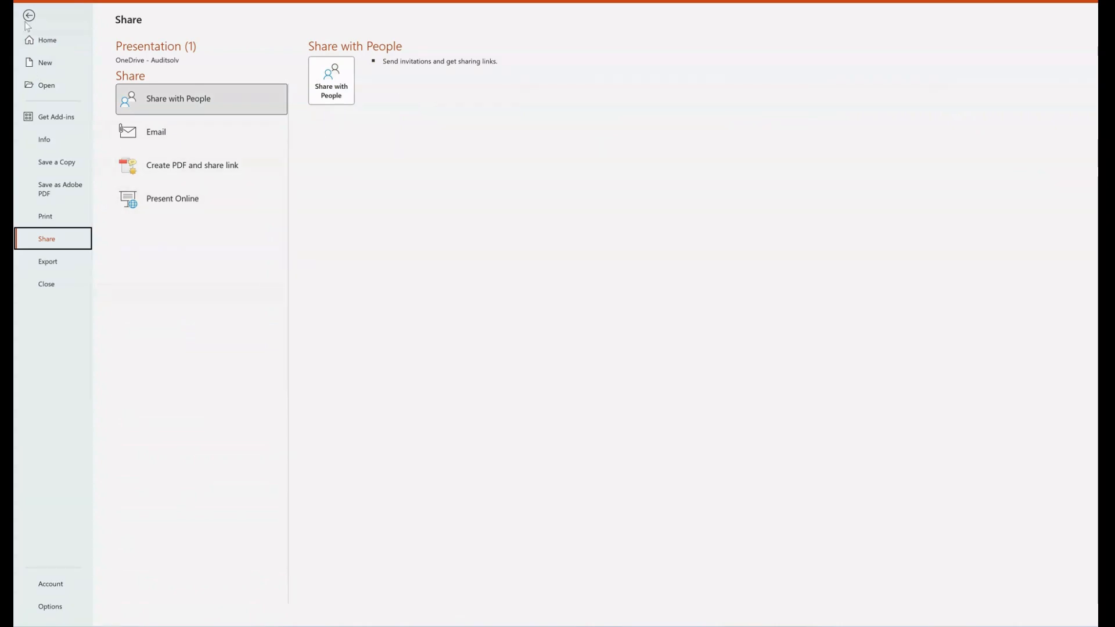
Step: Leave backstage for the blank slide and expand the ribbon's Share menu choices
{"action": "left_click", "coordinate": [29, 16]}
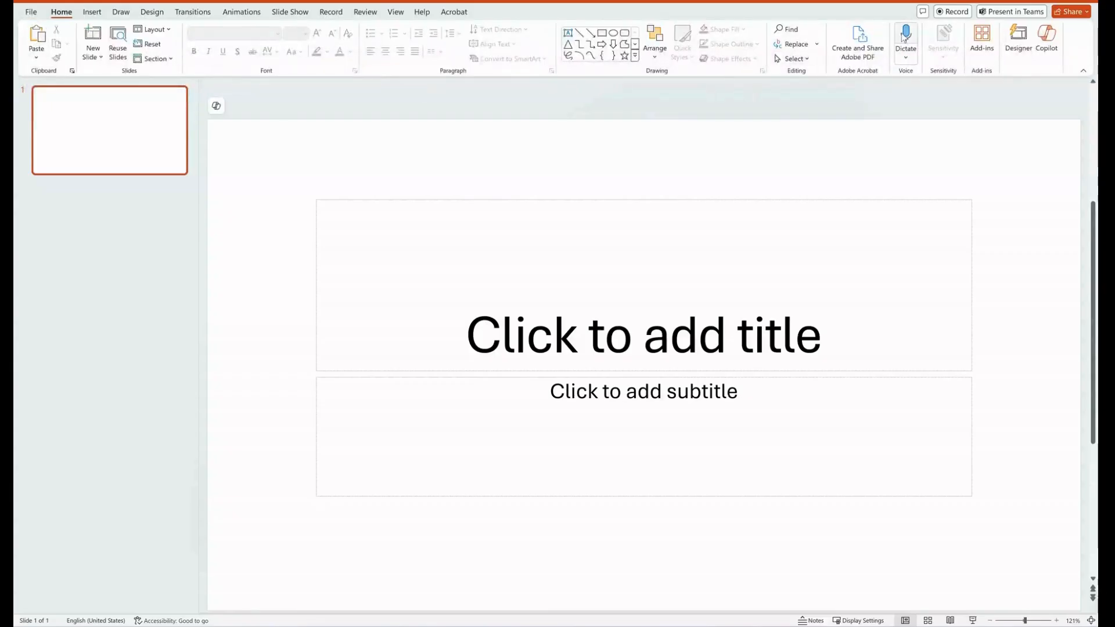
{"action": "mouse_move", "coordinate": [1073, 11]}
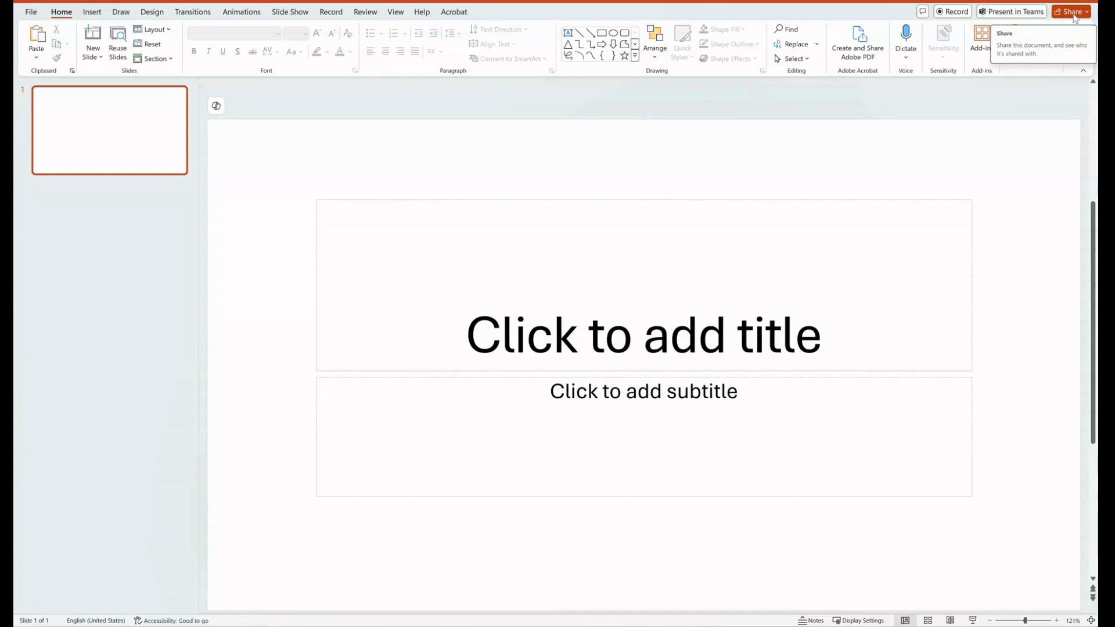
{"action": "left_click", "coordinate": [1072, 11]}
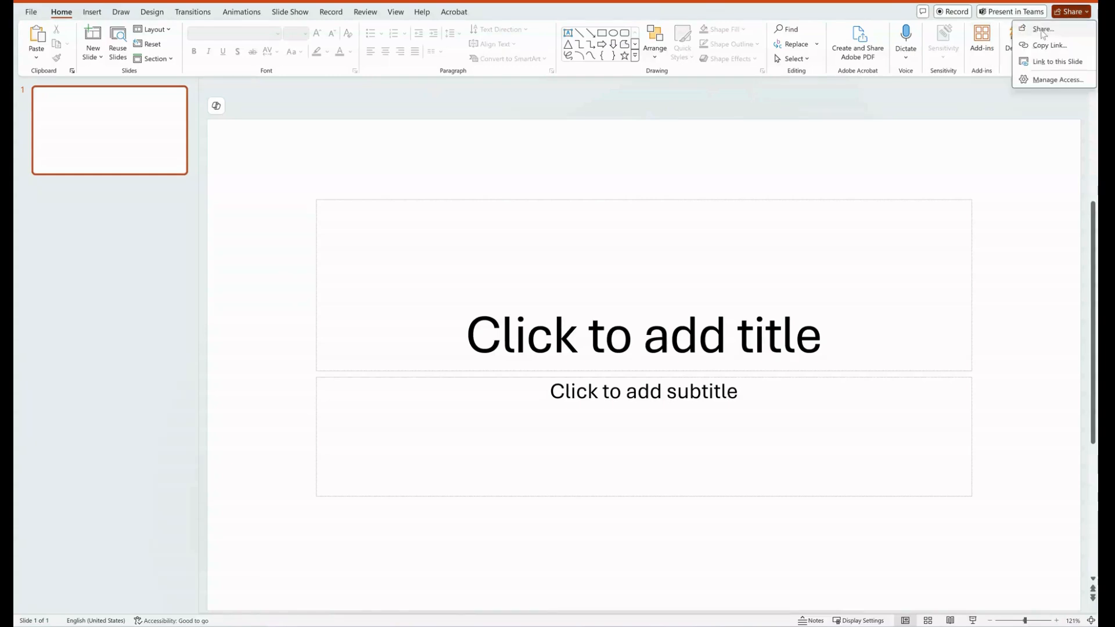
{"action": "mouse_move", "coordinate": [1050, 44]}
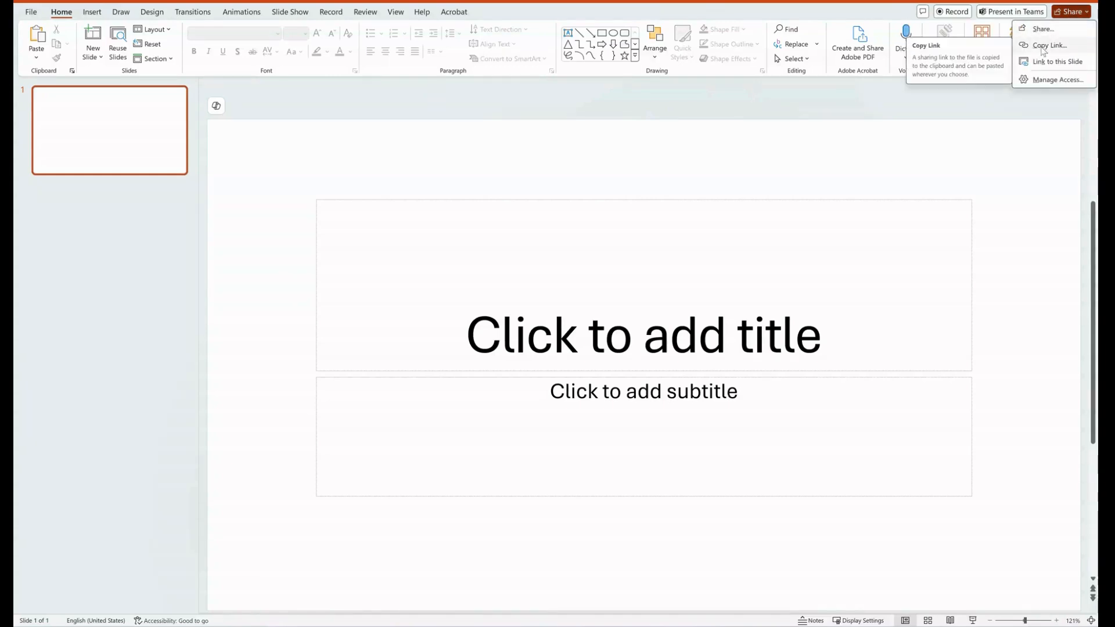
{"action": "mouse_move", "coordinate": [1056, 61]}
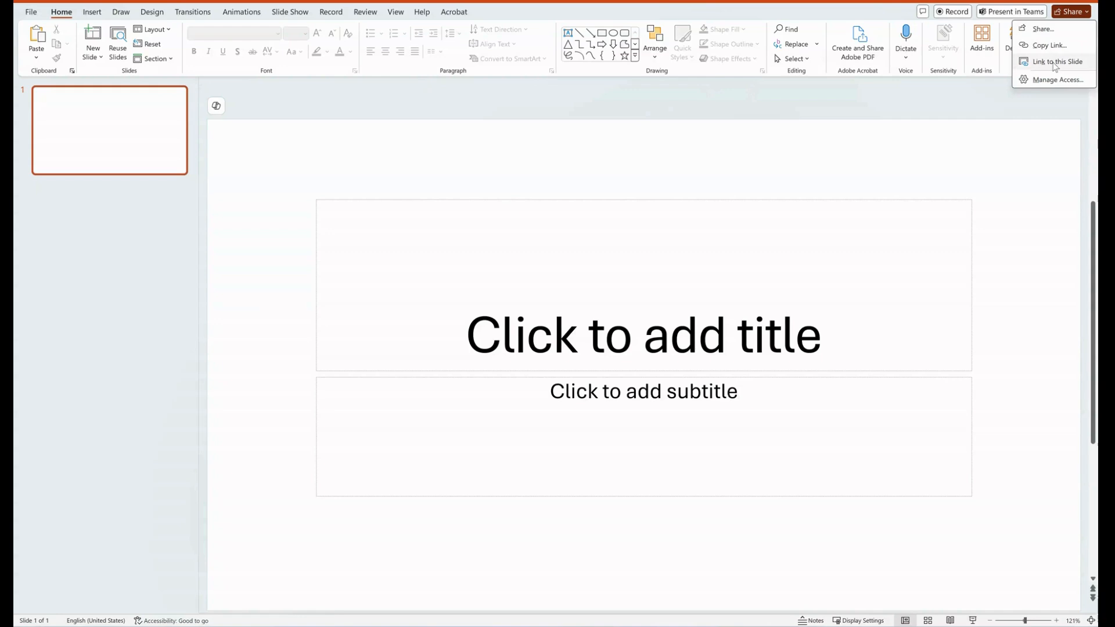
{"action": "mouse_move", "coordinate": [1050, 87]}
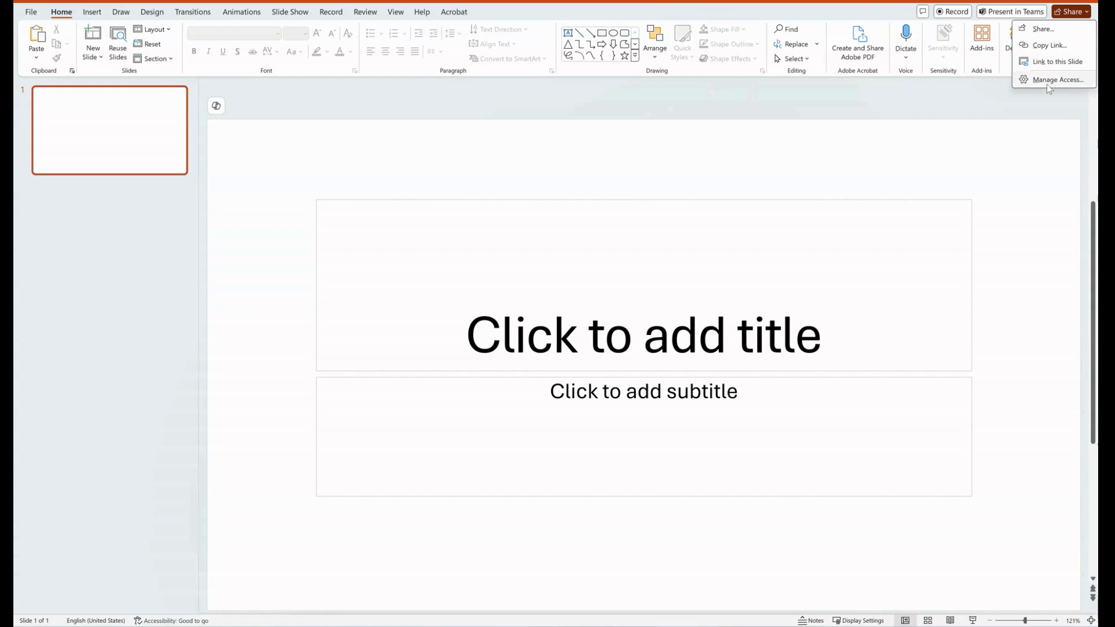
{"action": "mouse_move", "coordinate": [1061, 79]}
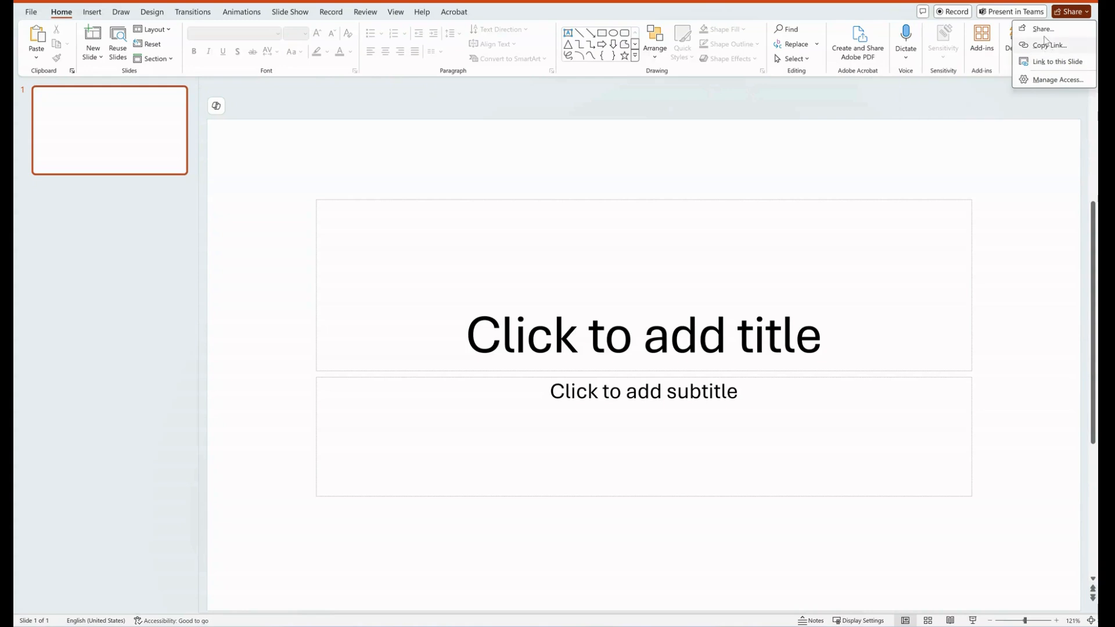
Step: Invite Test Members by typing 'test' and review the permission choices, keeping Can edit
{"action": "left_click", "coordinate": [1043, 28]}
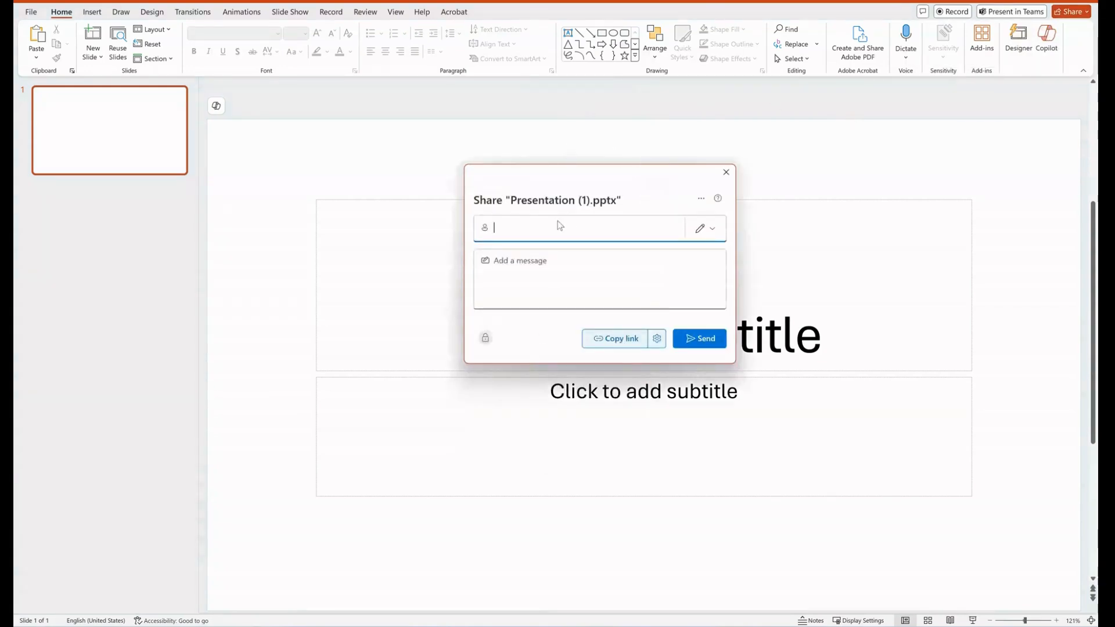
{"action": "type", "text": "t"}
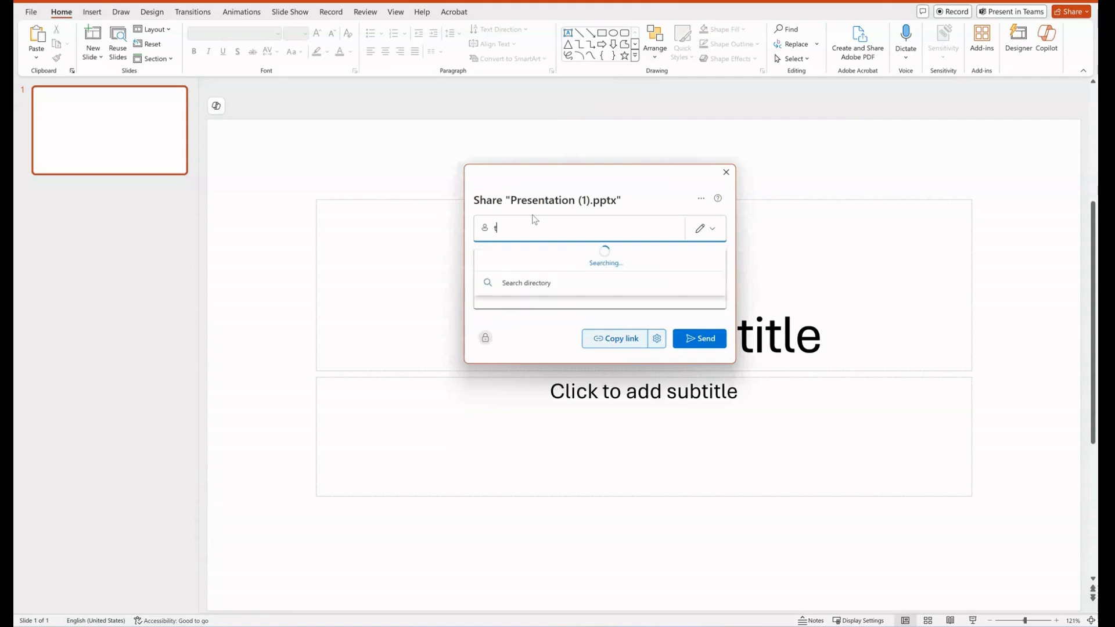
{"action": "type", "text": "est Members"}
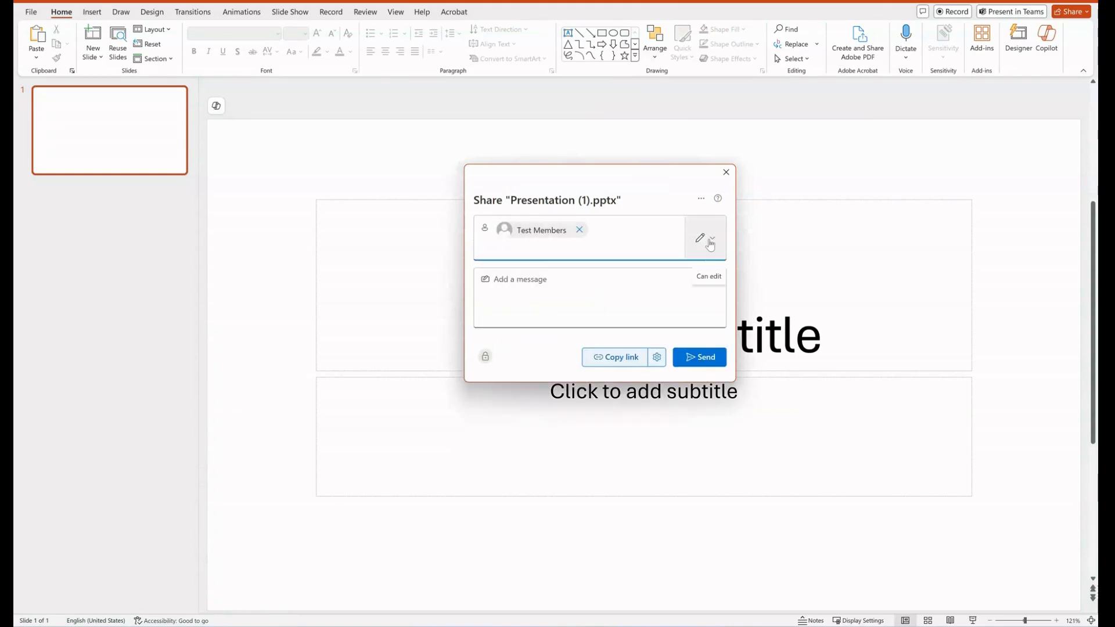
{"action": "left_click", "coordinate": [705, 238]}
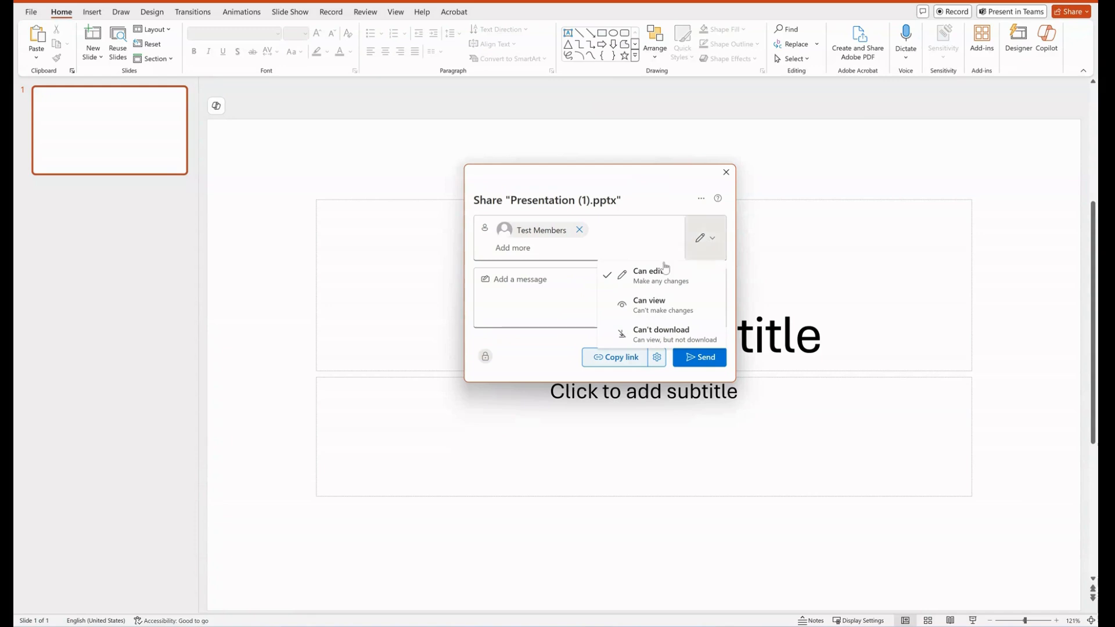
{"action": "mouse_move", "coordinate": [662, 305]}
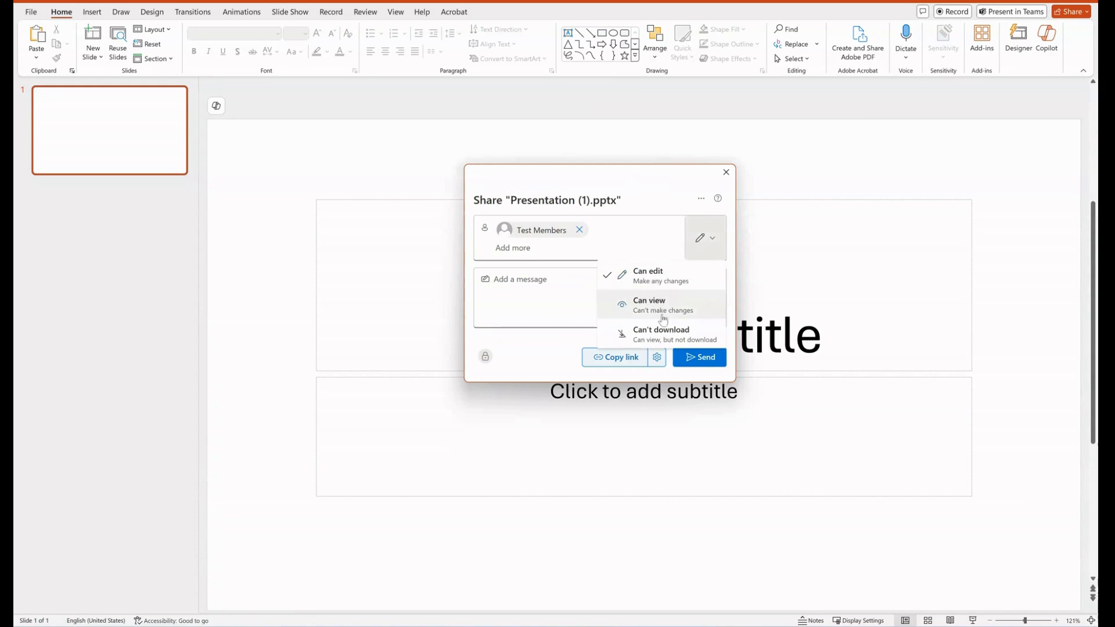
{"action": "mouse_move", "coordinate": [661, 334]}
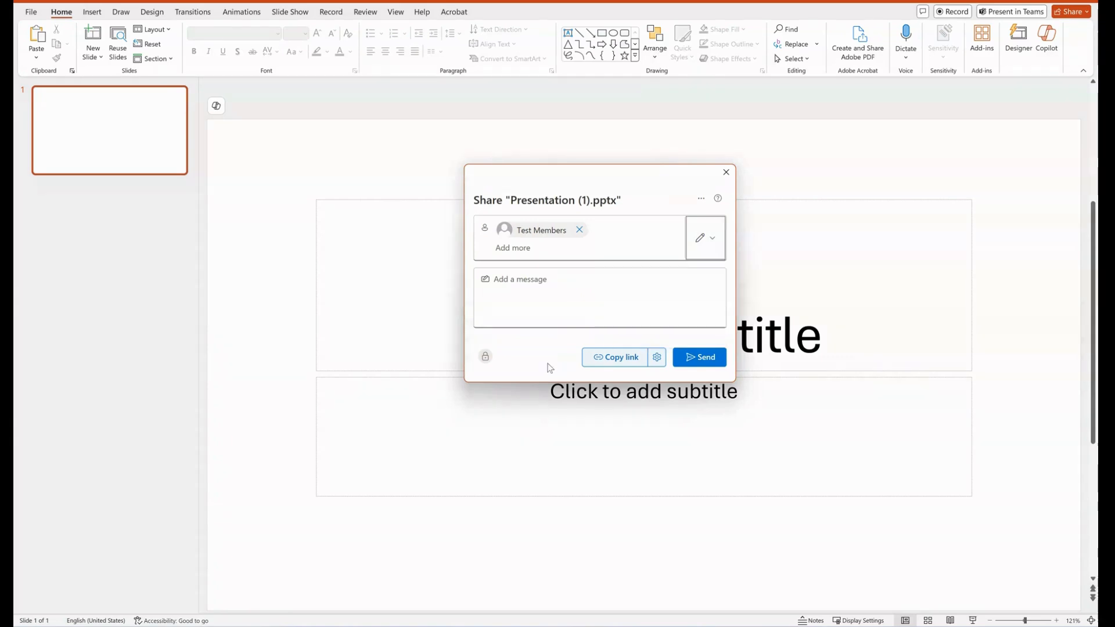
{"action": "mouse_move", "coordinate": [657, 357]}
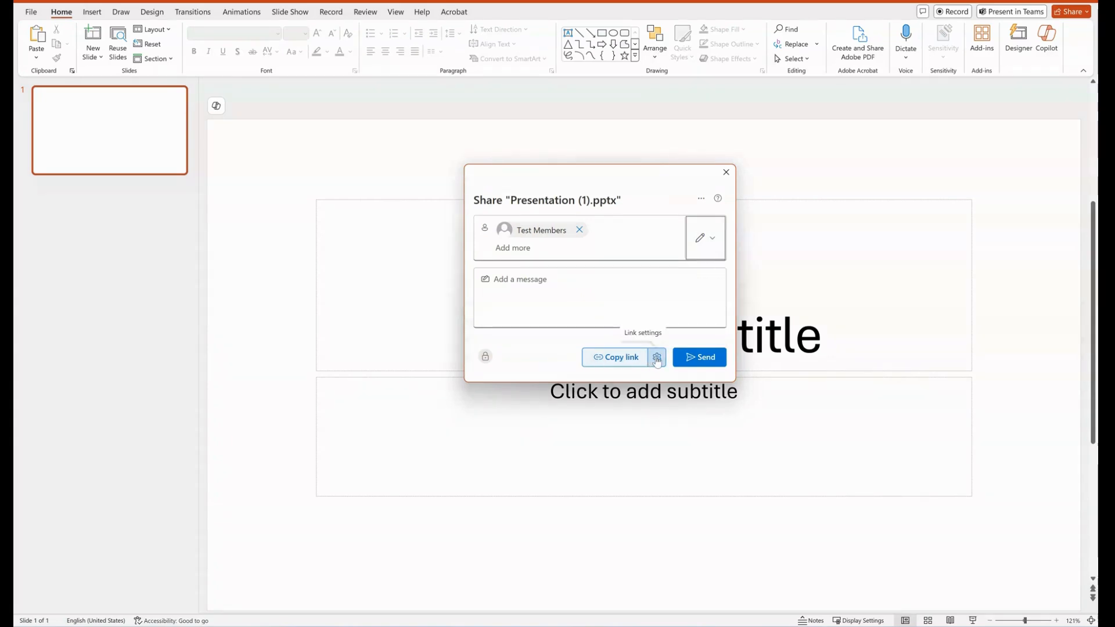
{"action": "left_click", "coordinate": [655, 357]}
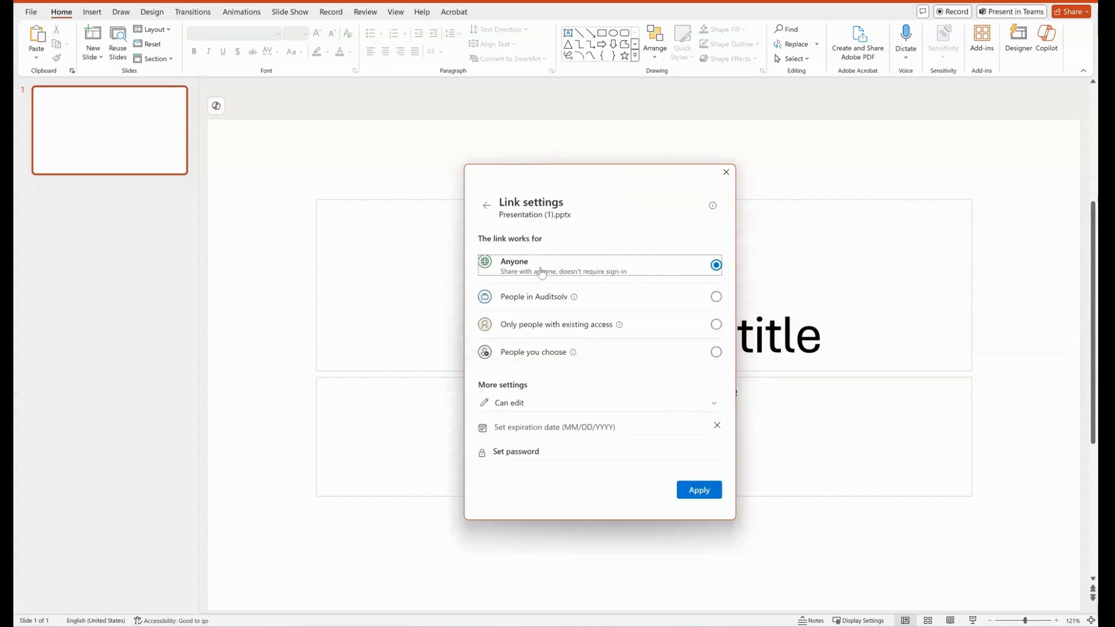
{"action": "mouse_move", "coordinate": [564, 271]}
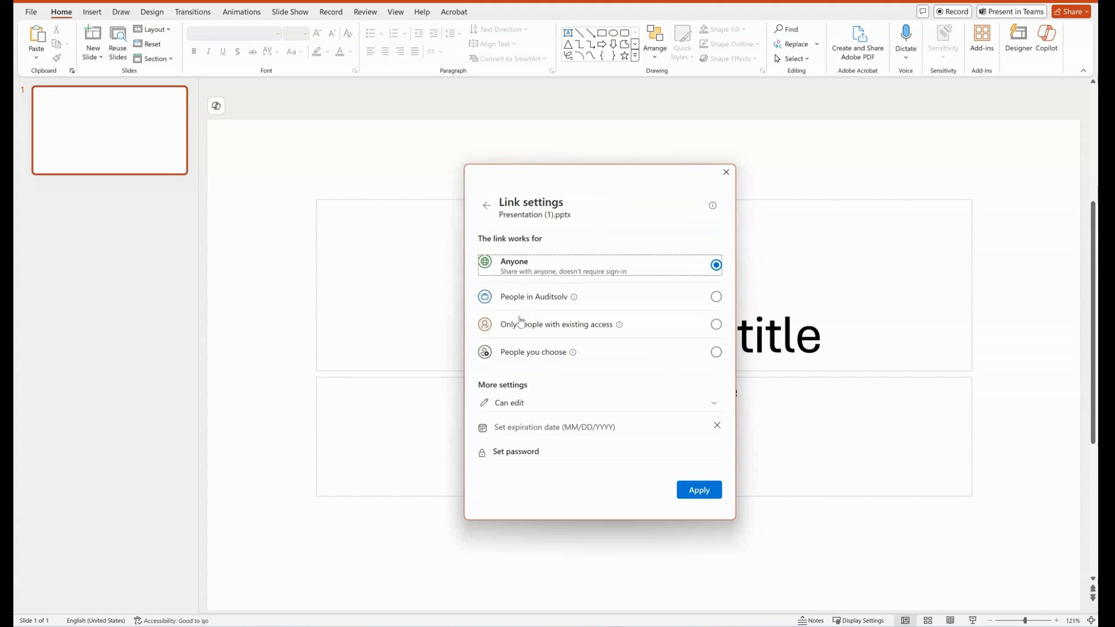
{"action": "mouse_move", "coordinate": [577, 339]}
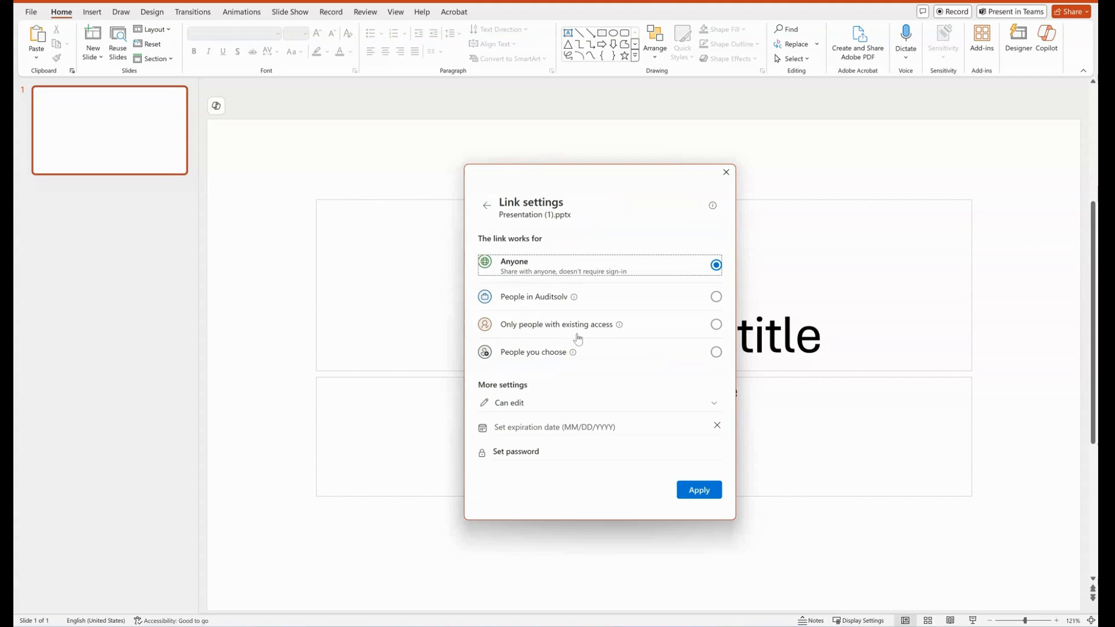
{"action": "mouse_move", "coordinate": [539, 360]}
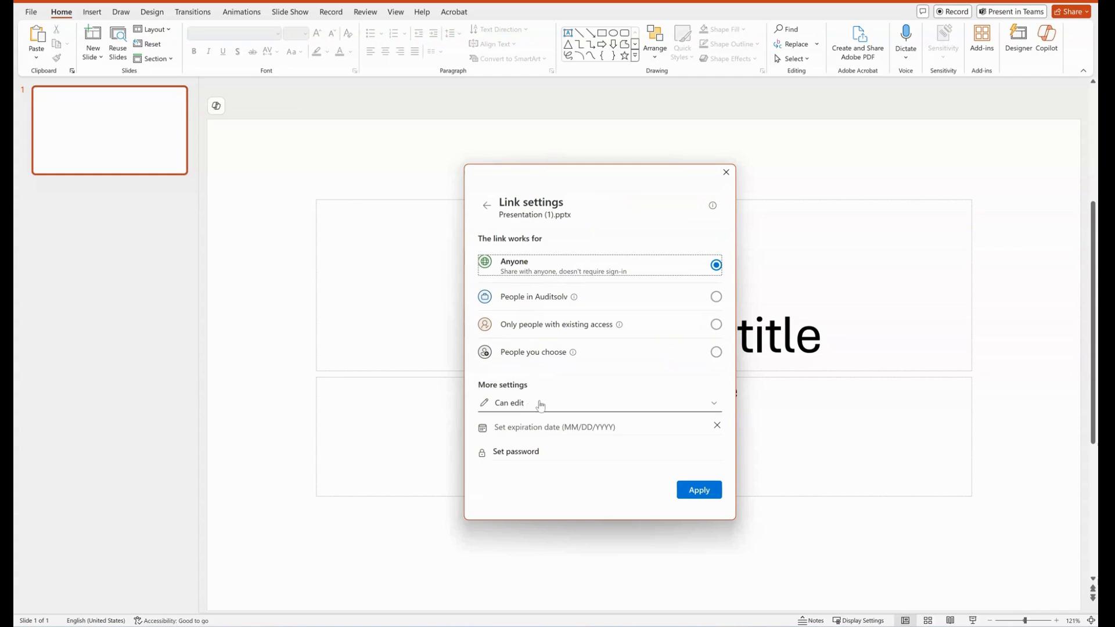
{"action": "left_click", "coordinate": [598, 402]}
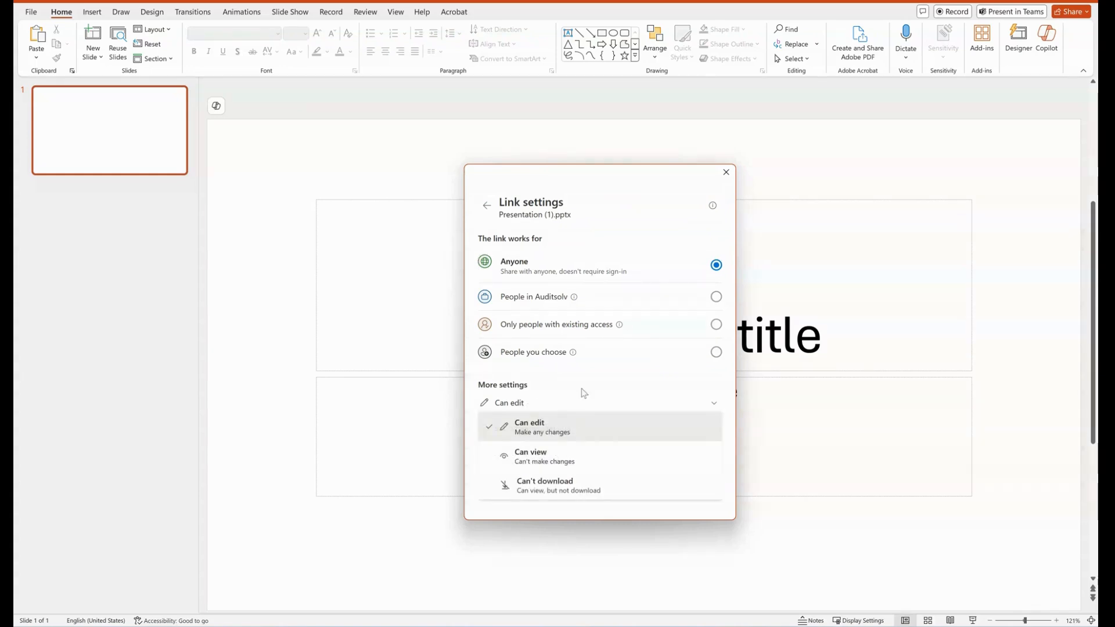
{"action": "left_click", "coordinate": [529, 427]}
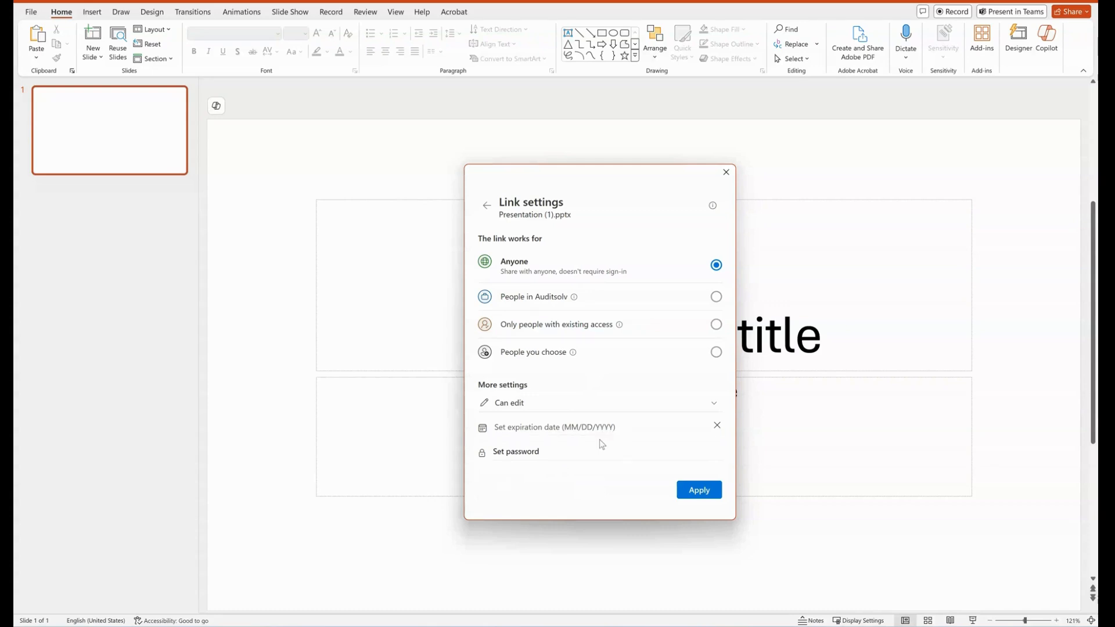
{"action": "mouse_move", "coordinate": [717, 247]}
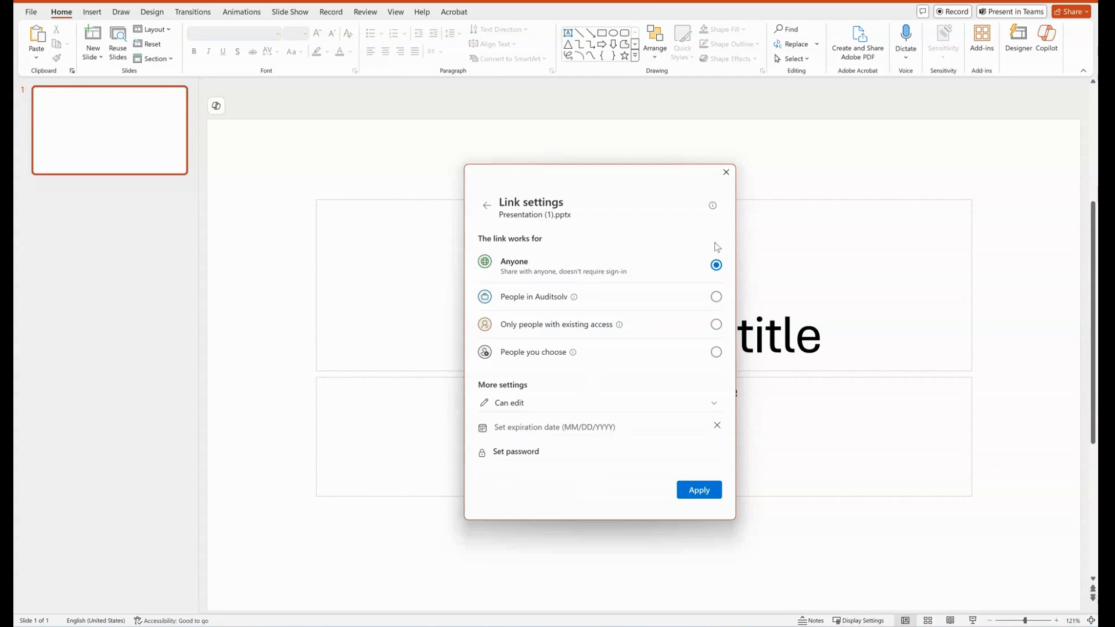
{"action": "mouse_move", "coordinate": [596, 188]}
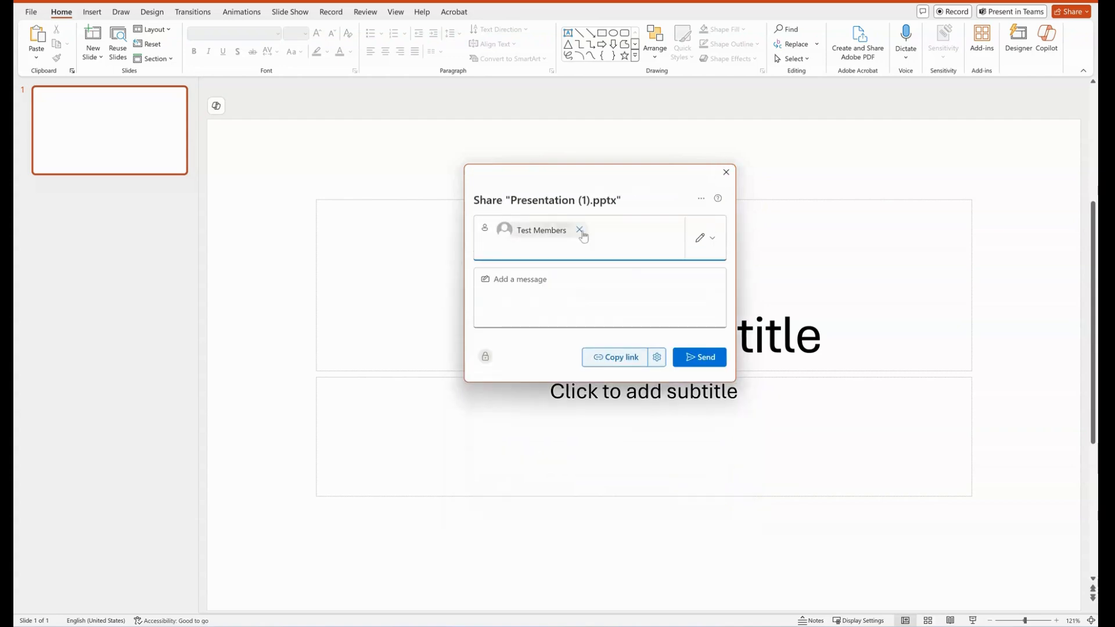
Step: Send the edit invitation to Test Members and dismiss the 'You've invited' confirmation
{"action": "left_click", "coordinate": [534, 248]}
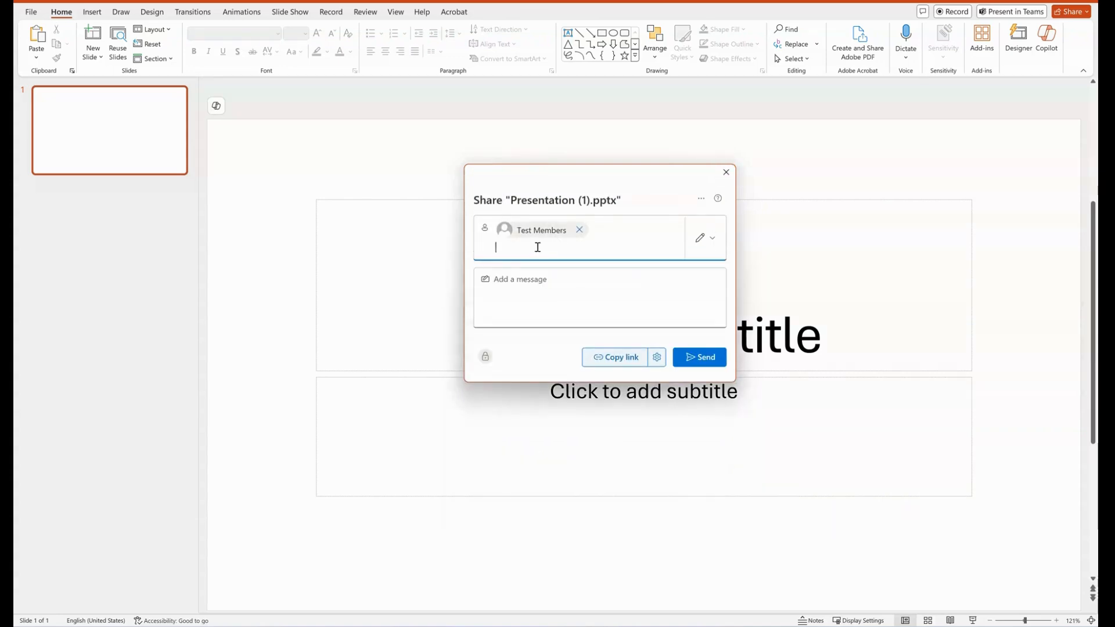
{"action": "mouse_move", "coordinate": [693, 366]}
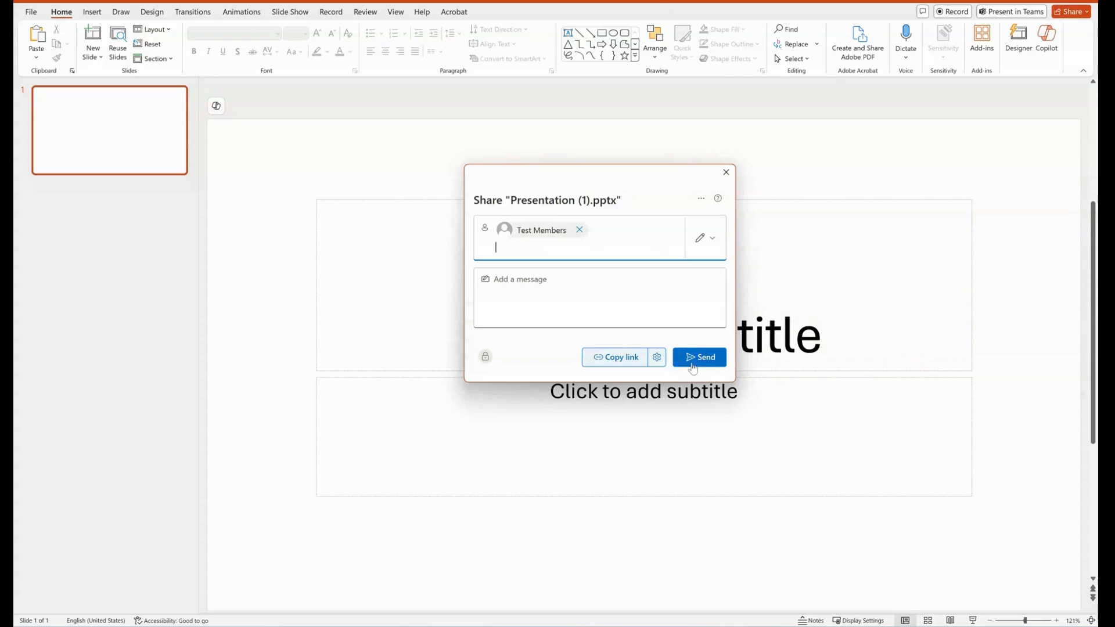
{"action": "mouse_move", "coordinate": [697, 362]}
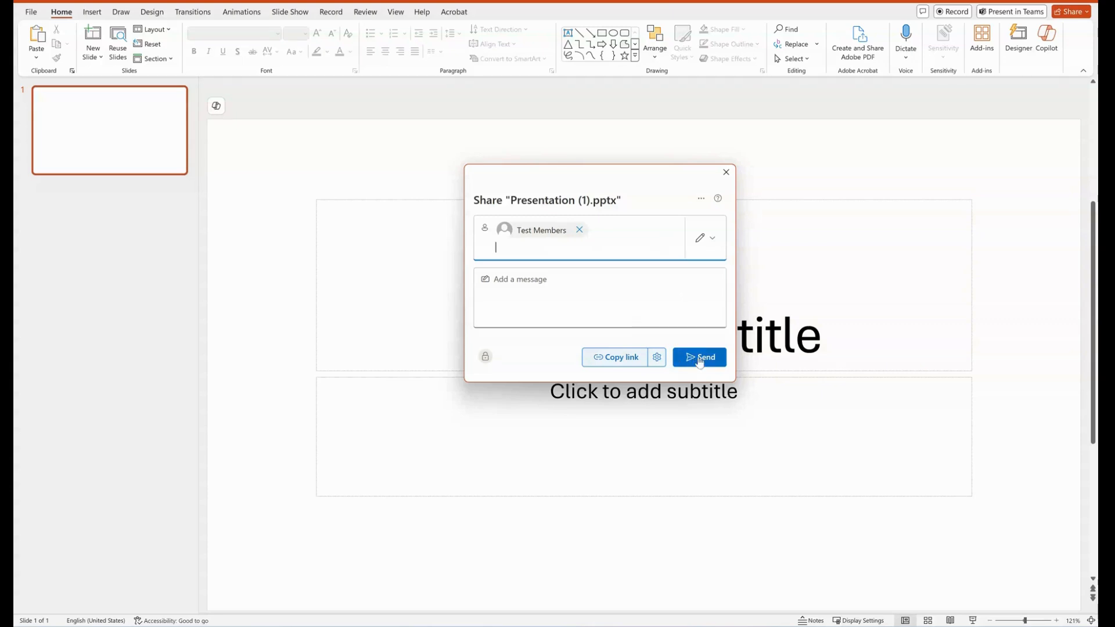
{"action": "left_click", "coordinate": [700, 358]}
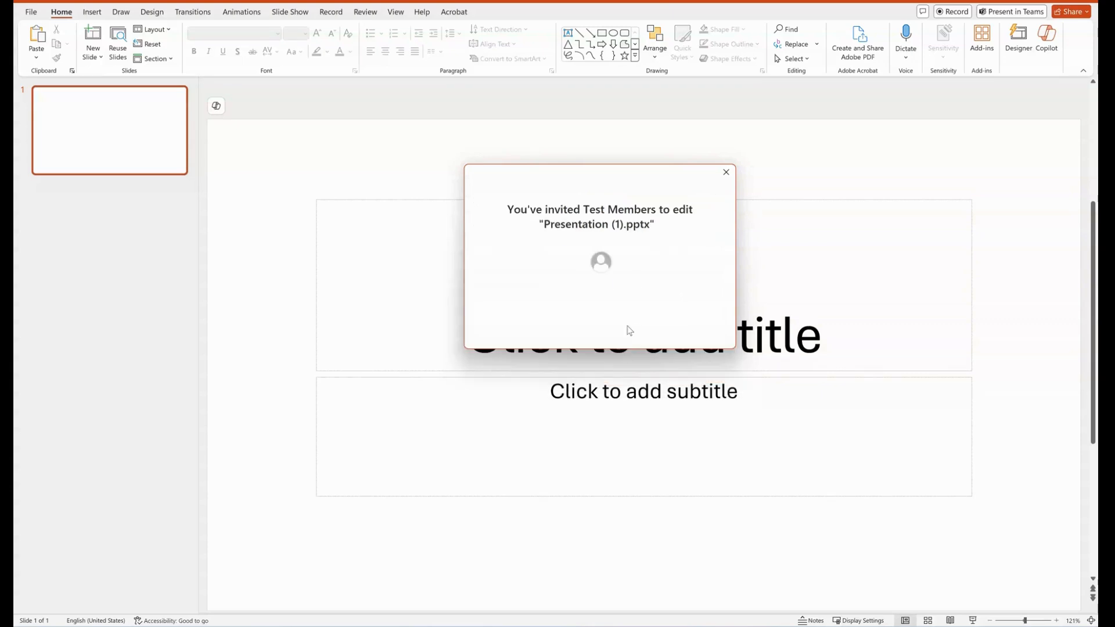
{"action": "mouse_move", "coordinate": [711, 203]}
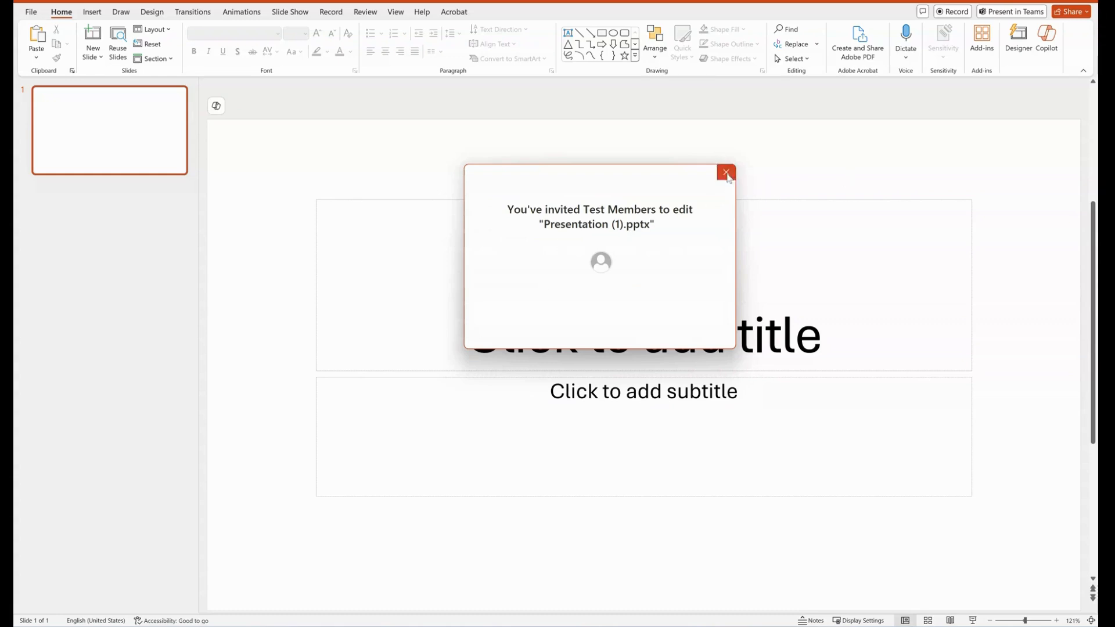
{"action": "left_click", "coordinate": [726, 173]}
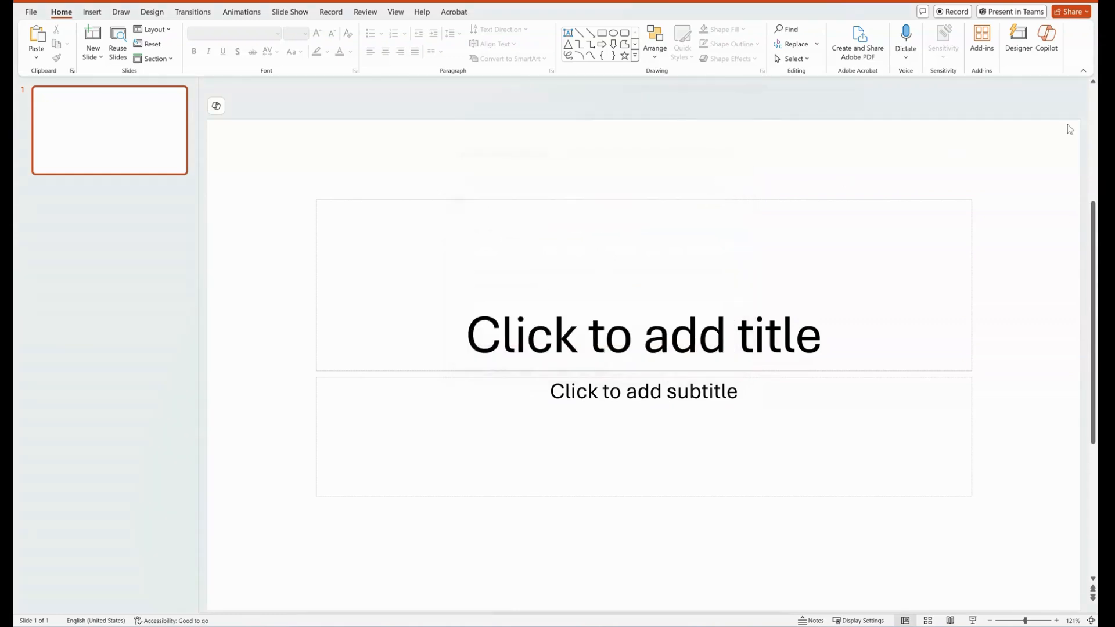